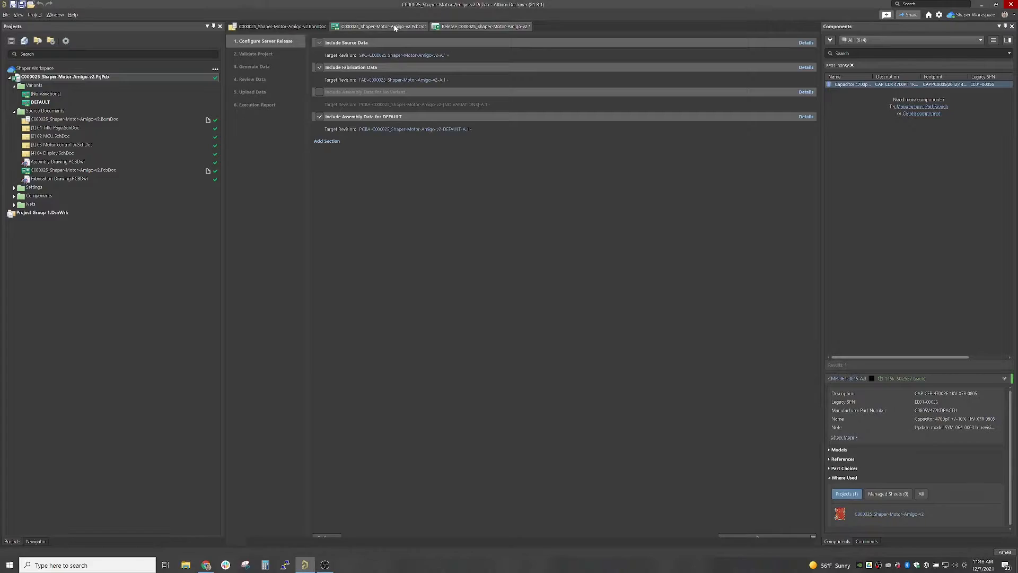
# - Switch from the release configuration to the Shaper Motor Amigo v2 .PcbDoc layout
pyautogui.click(383, 25)
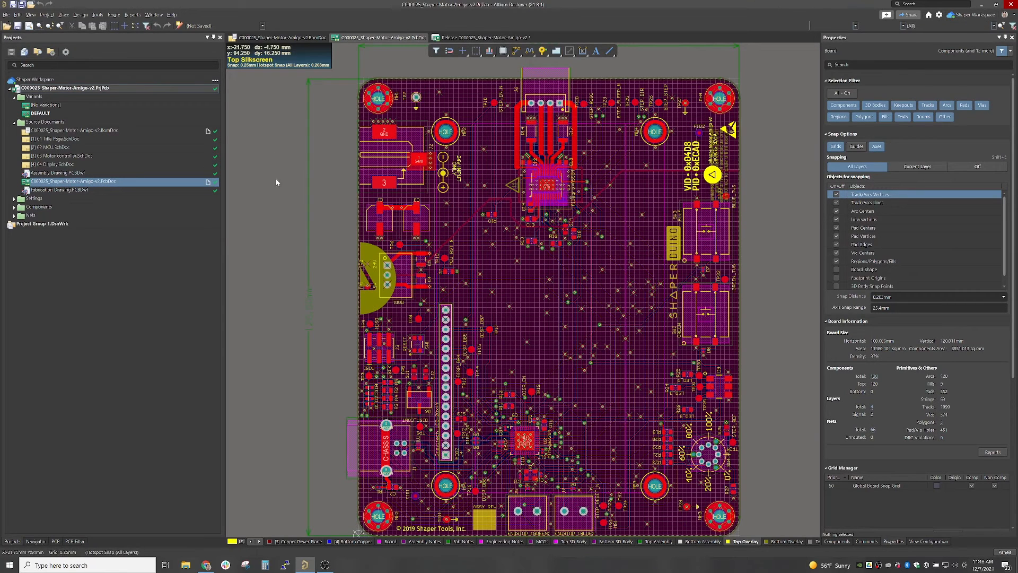
pyautogui.moveTo(274, 192)
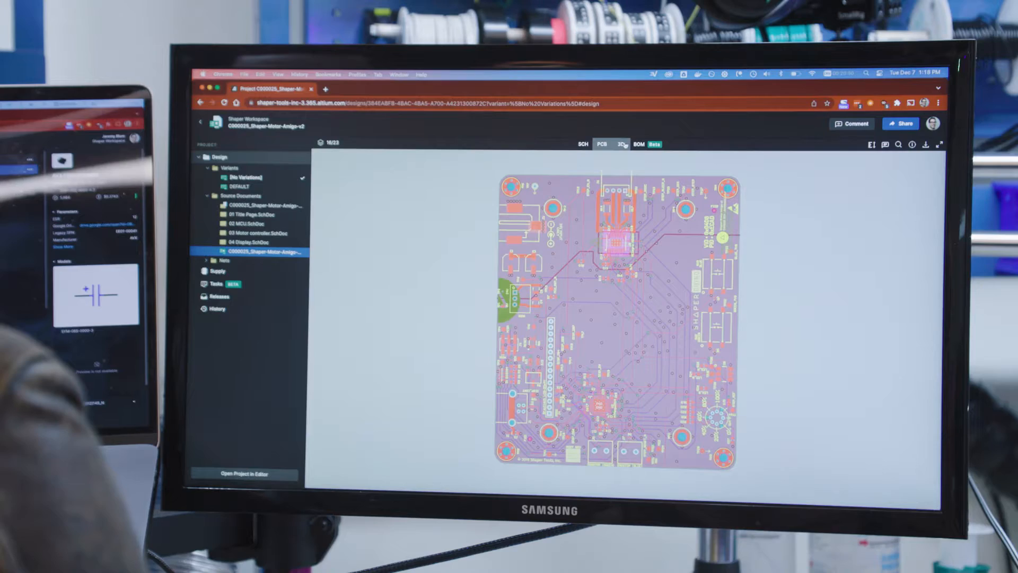
# - View the board as a 3D model in the Altium 365 viewer and orbit it for inspection
pyautogui.click(620, 143)
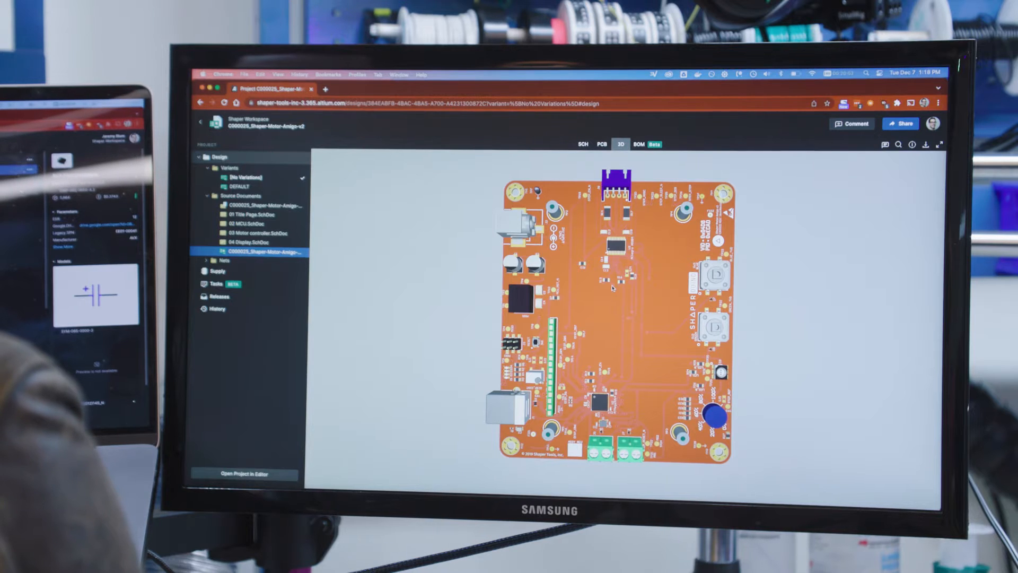
pyautogui.moveTo(614, 285); pyautogui.dragTo(624, 263)
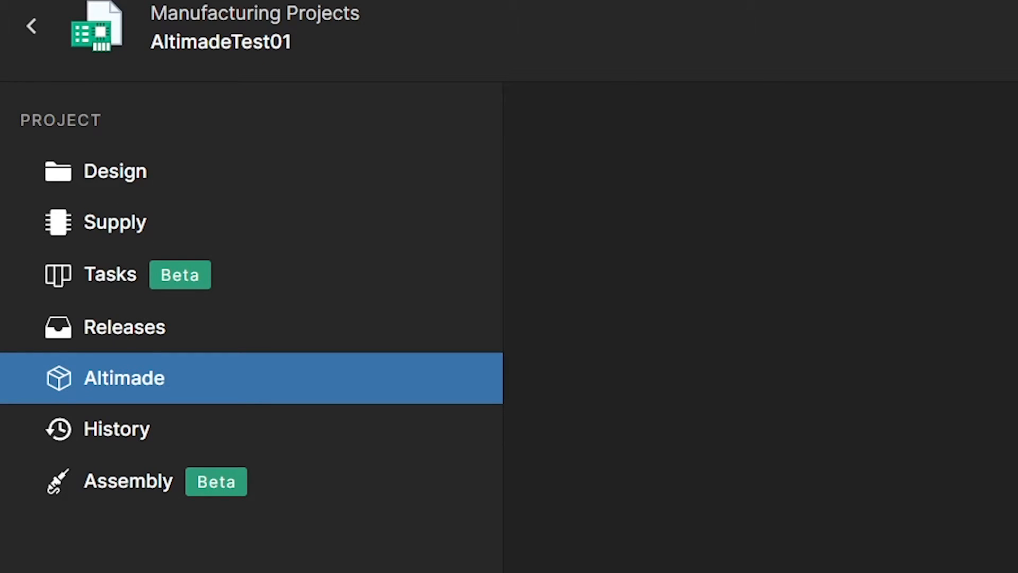
# - Show the Altimade ordering page for AltimadeTest01 with its lead-time price options
pyautogui.click(123, 378)
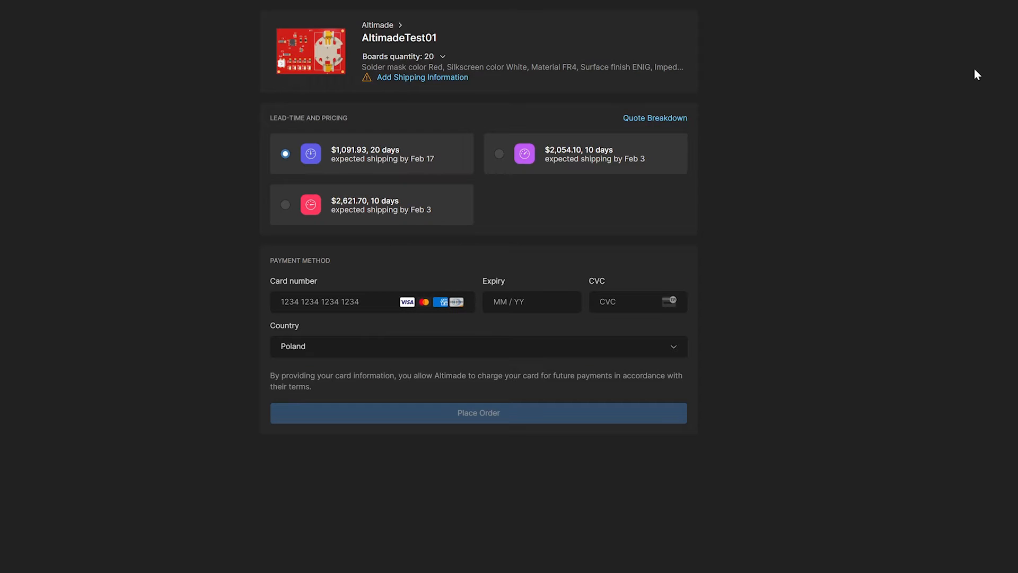
pyautogui.click(479, 346)
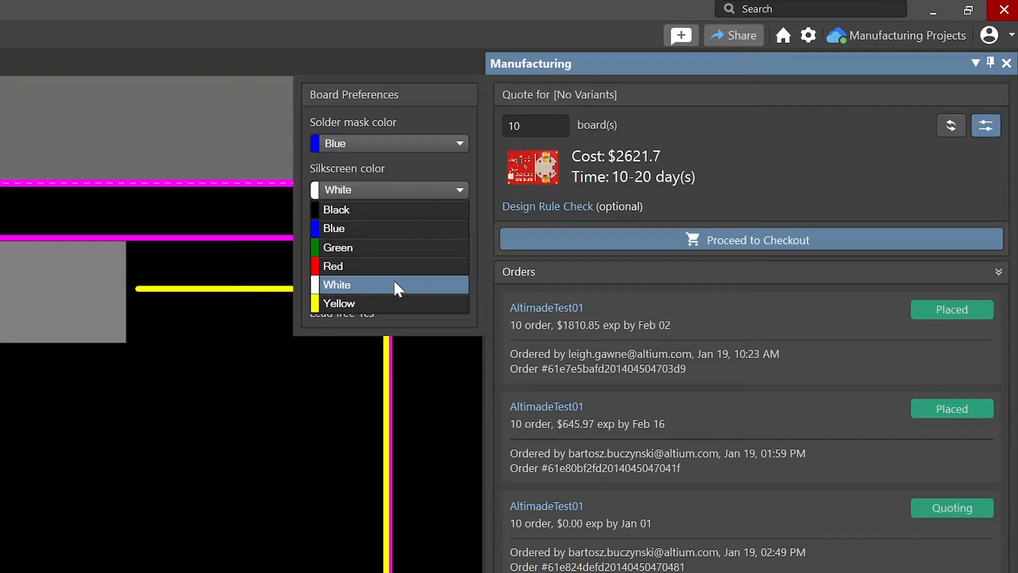
# - Choose white silkscreen for the quoted boards and proceed to checkout
pyautogui.click(340, 304)
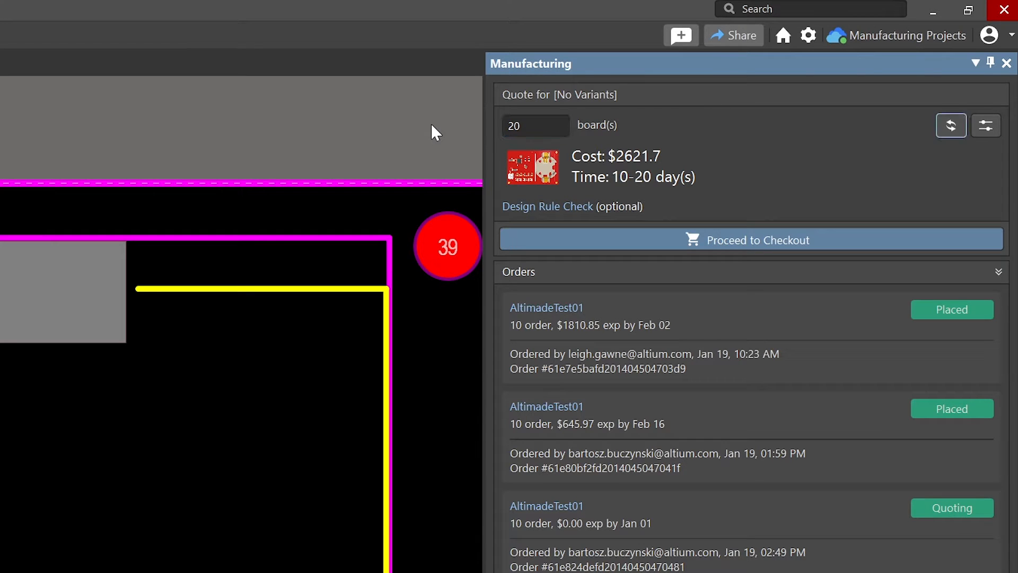
pyautogui.moveTo(669, 178)
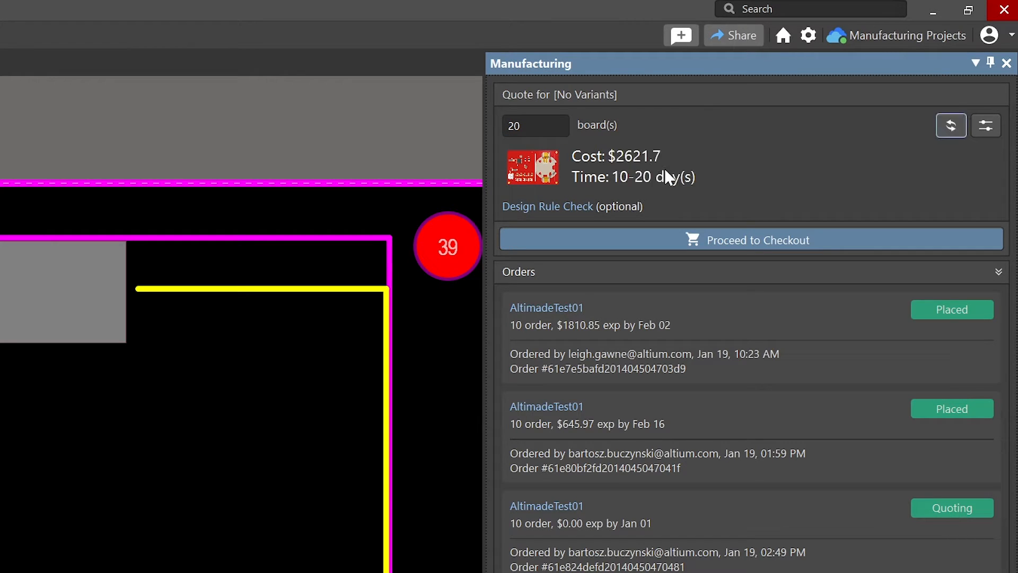
pyautogui.moveTo(696, 245)
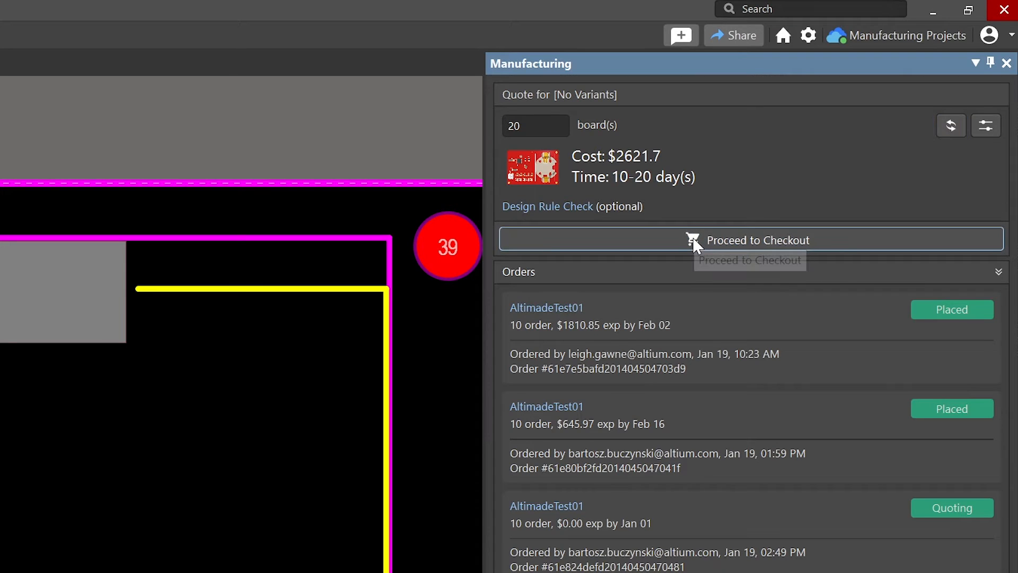
pyautogui.click(750, 239)
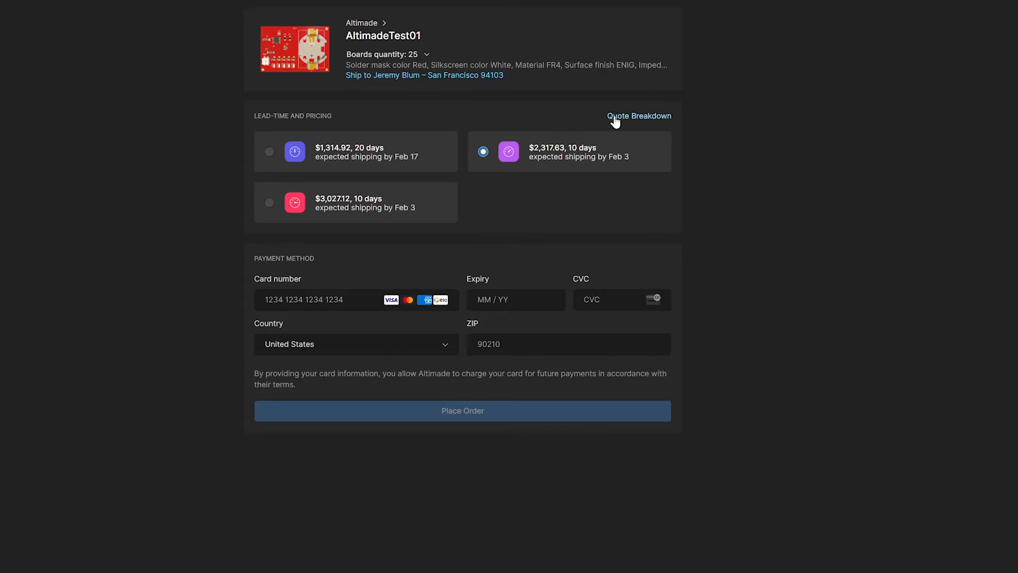
# - Show the quote breakdown and compare the $3,027.12, 10-day price tier
pyautogui.click(639, 115)
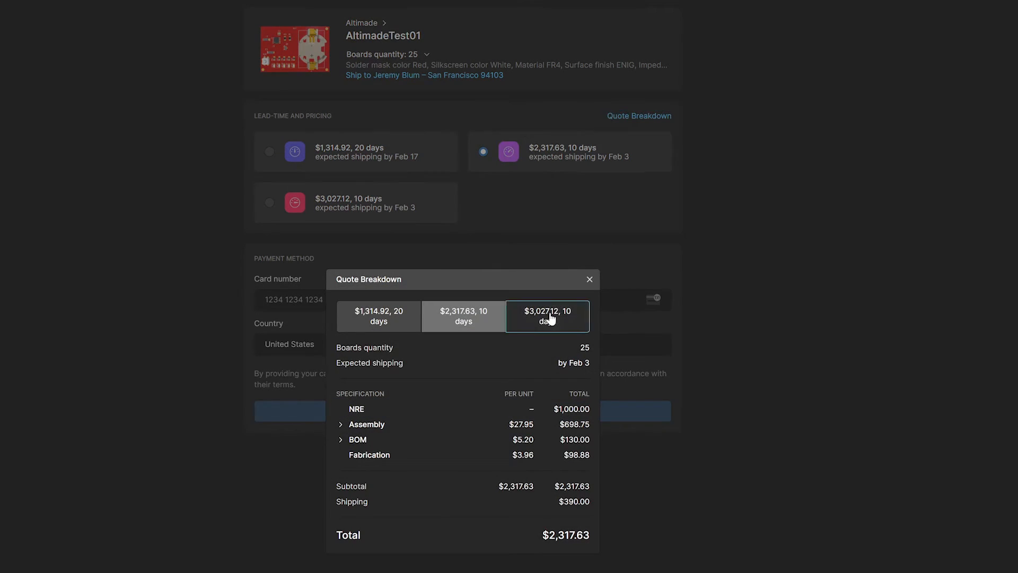
pyautogui.click(464, 316)
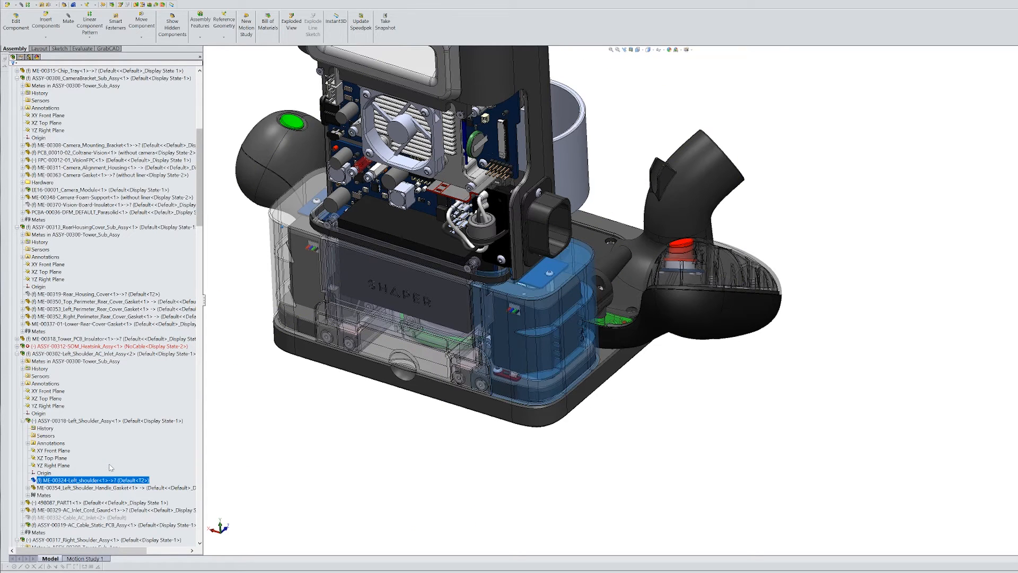
pyautogui.click(545, 293)
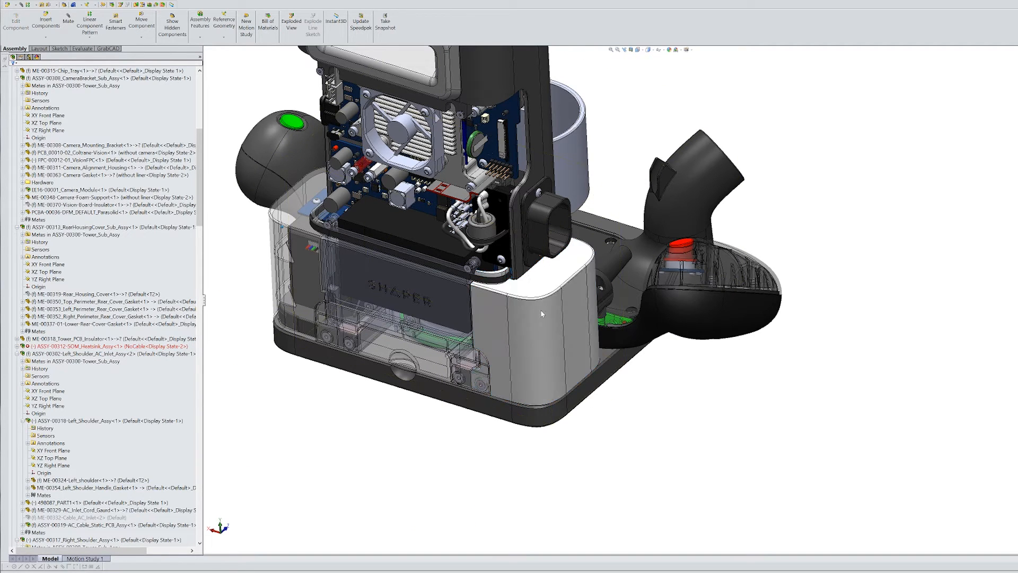
pyautogui.click(85, 480)
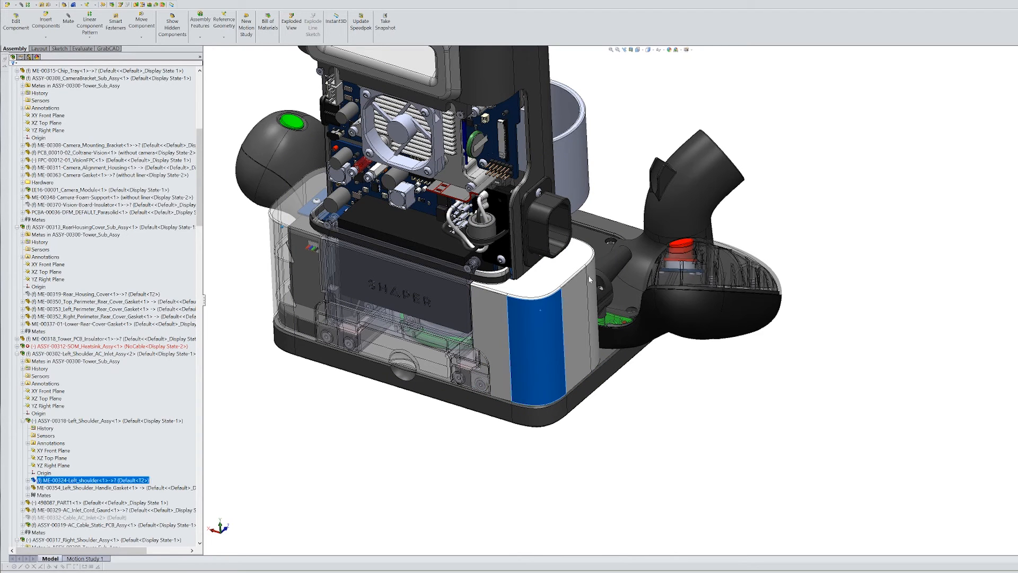